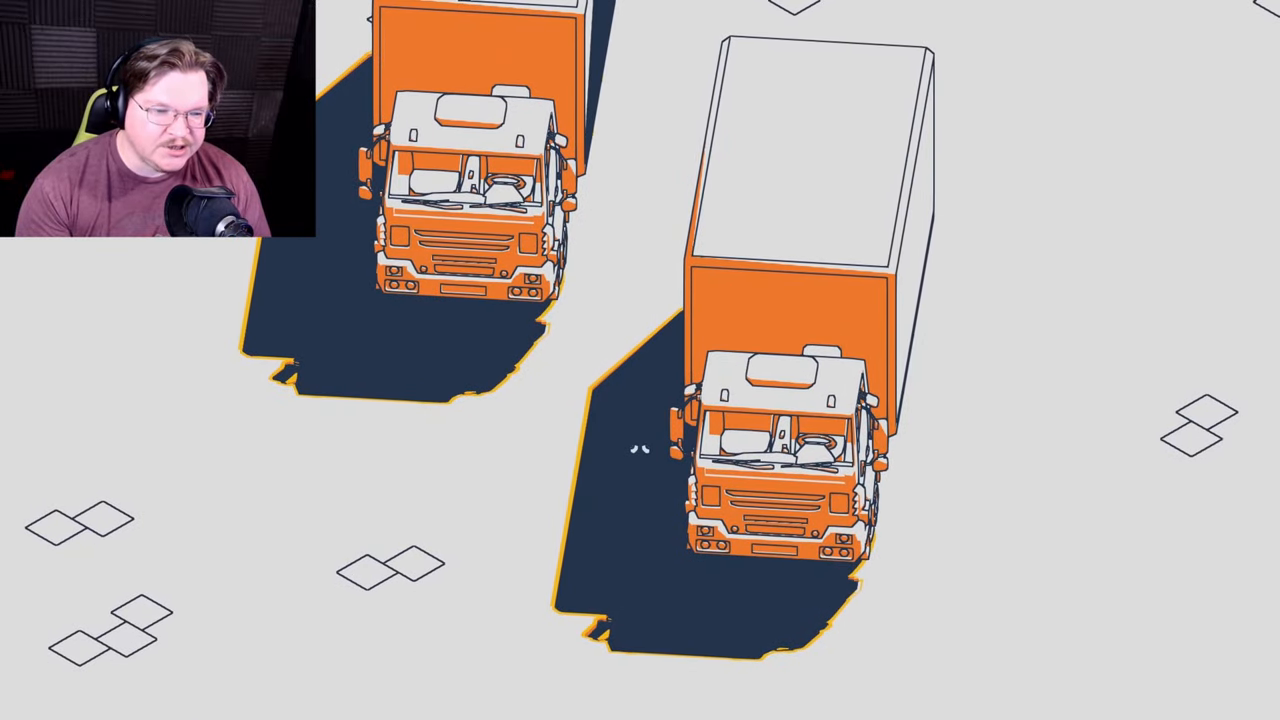
pyautogui.press('Escape')
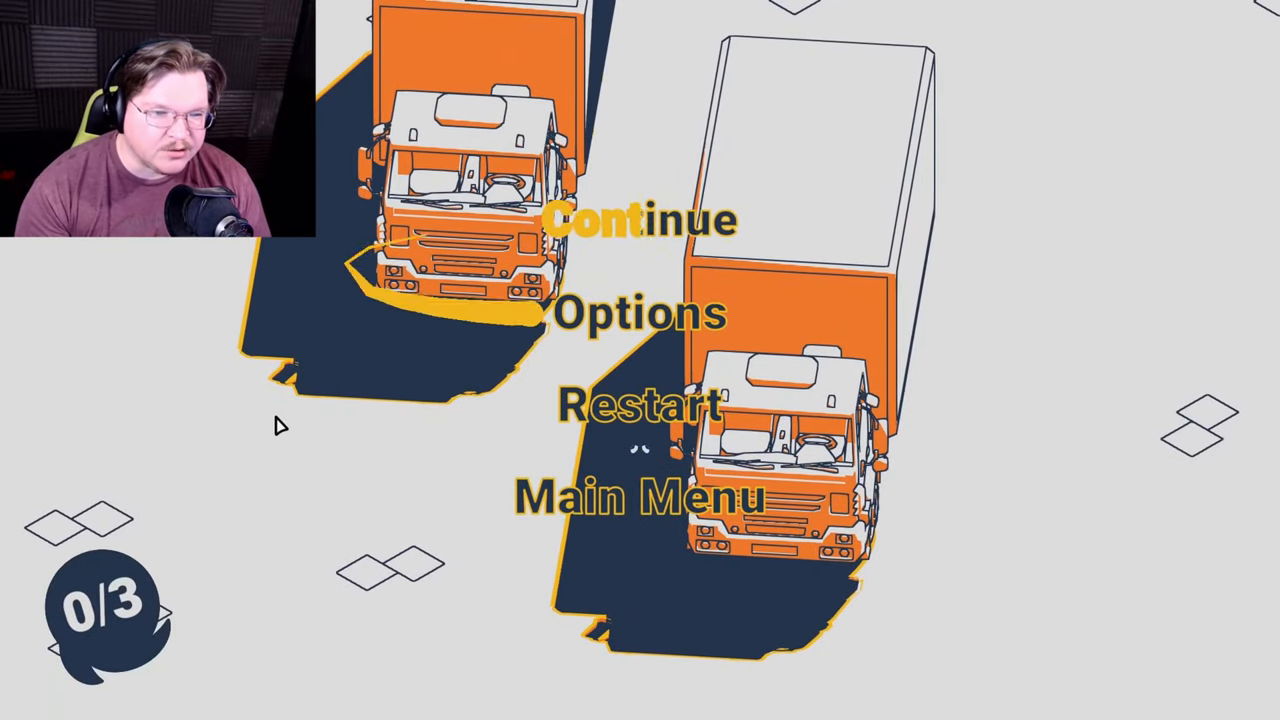
pyautogui.click(638, 312)
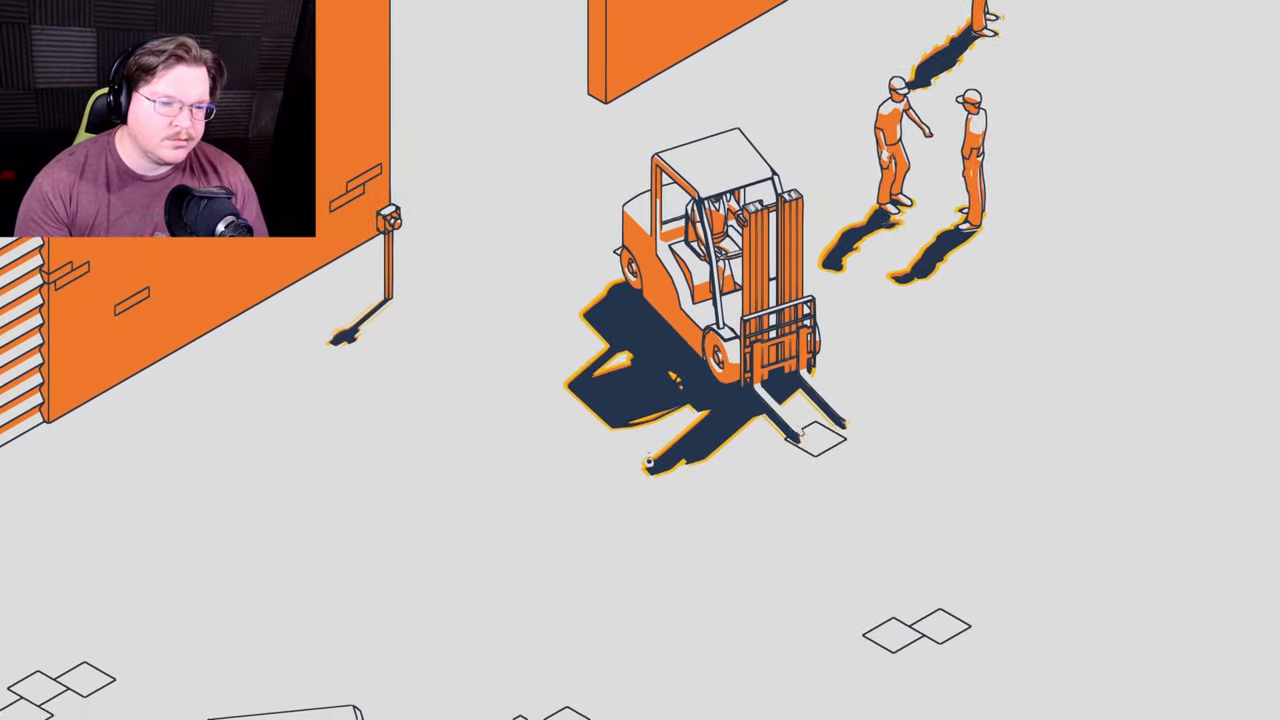
pyautogui.scroll(-3)
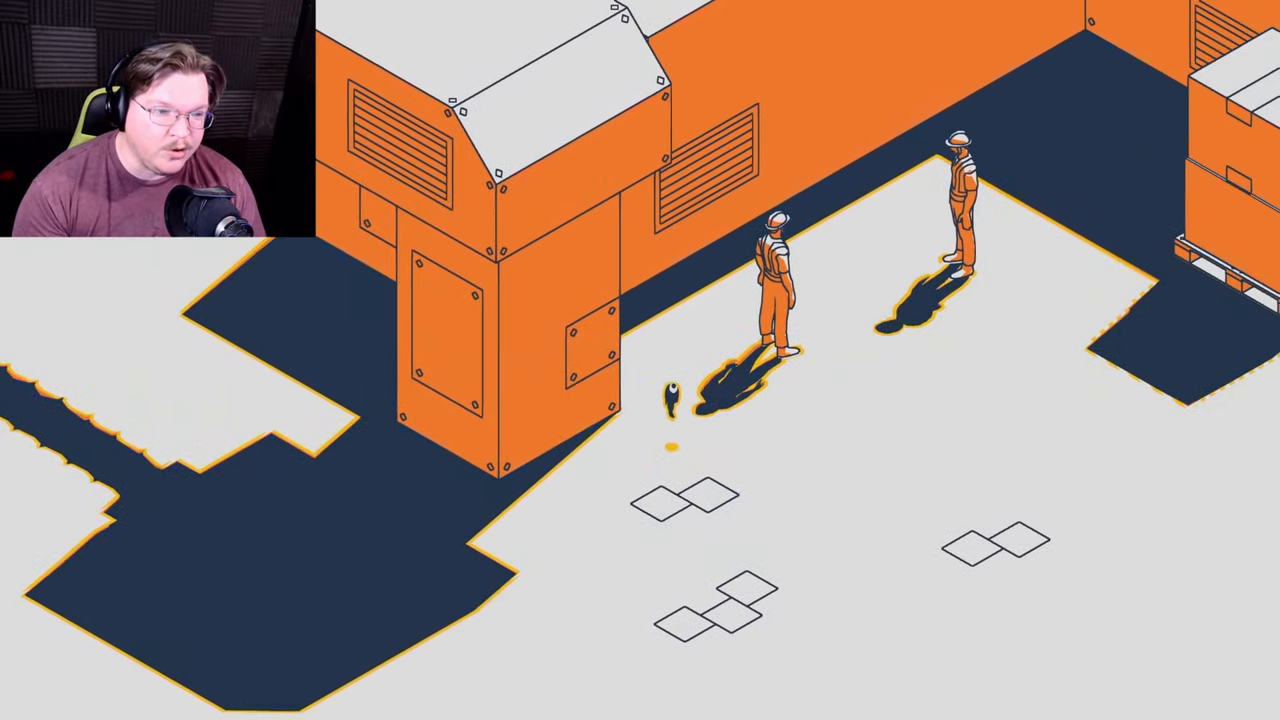
pyautogui.hscroll(3)
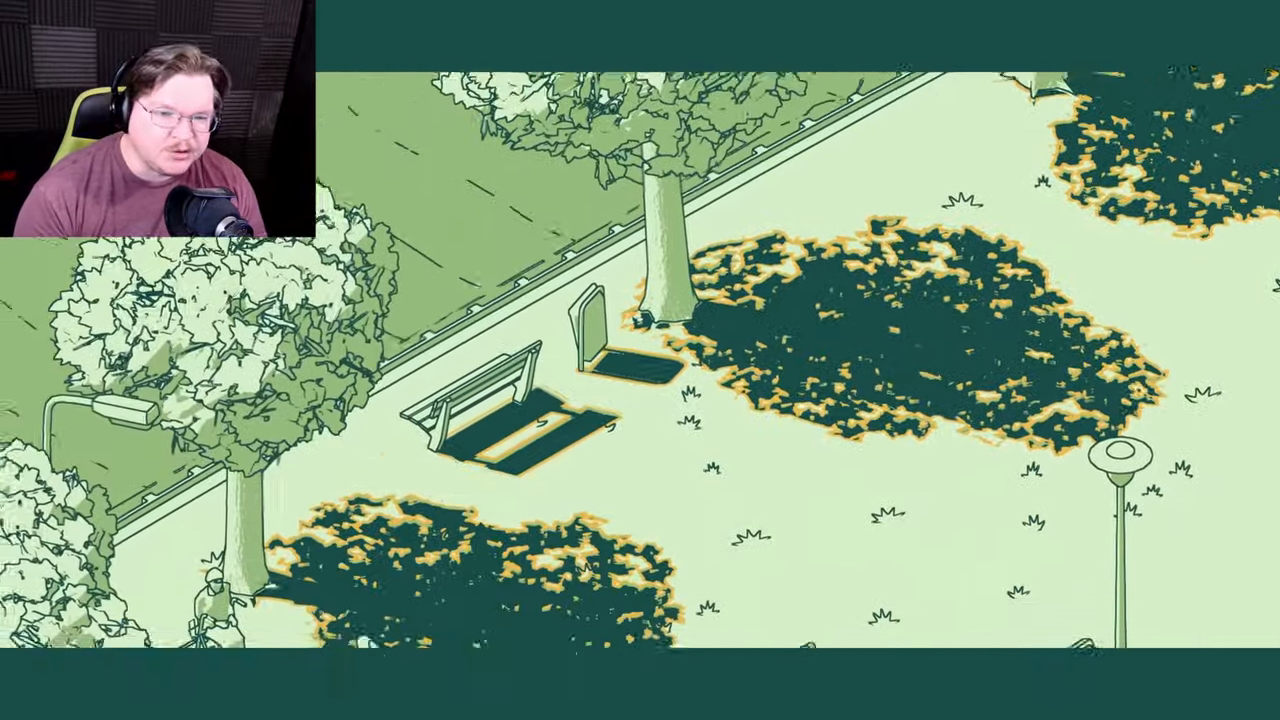
pyautogui.scroll(-3)
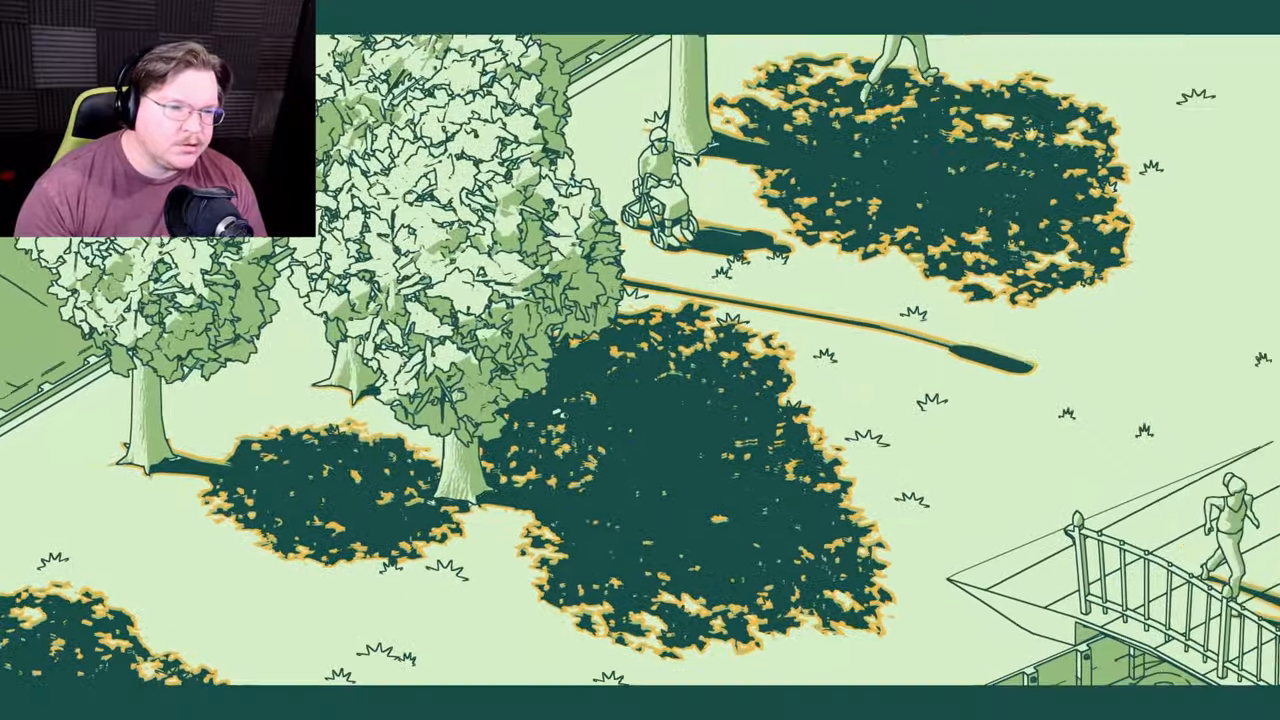